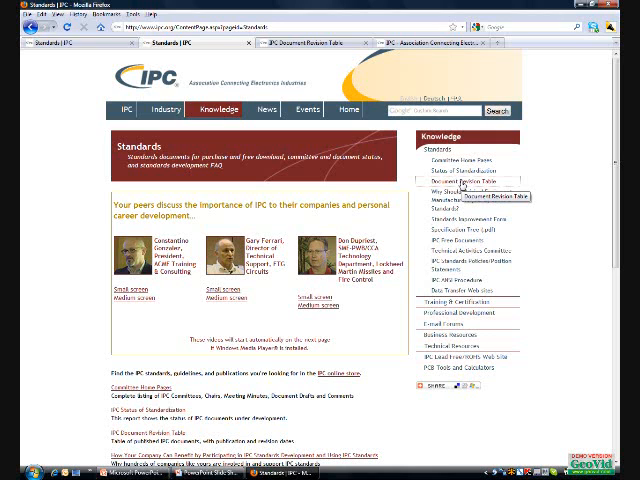
Open the Document Revision Table link under Standards in the Knowledge sidebar
{"action": "left_click", "coordinate": [480, 181]}
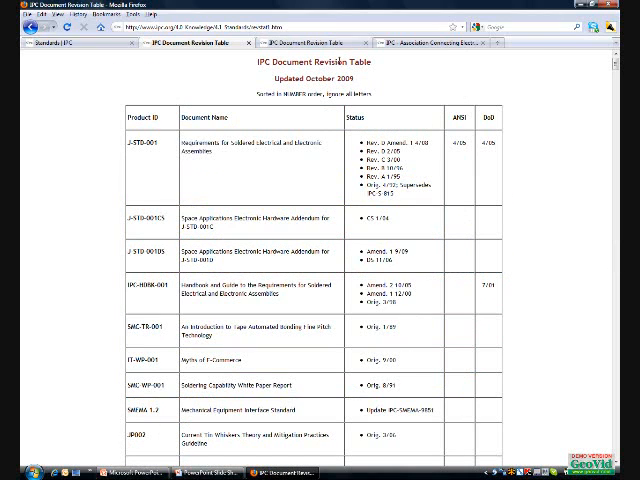
{"action": "mouse_move", "coordinate": [440, 128]}
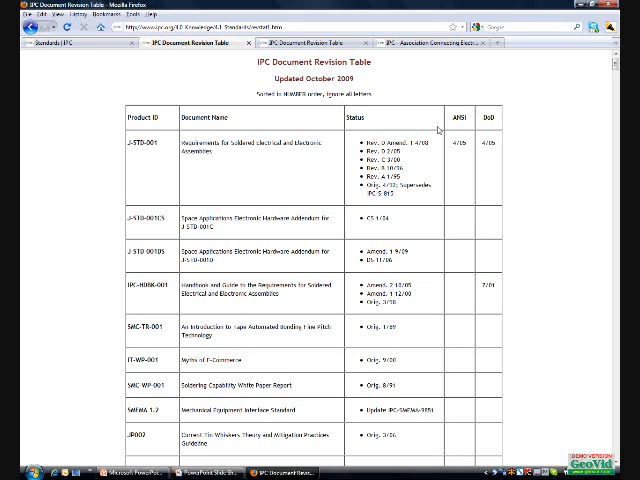
{"action": "mouse_move", "coordinate": [543, 127]}
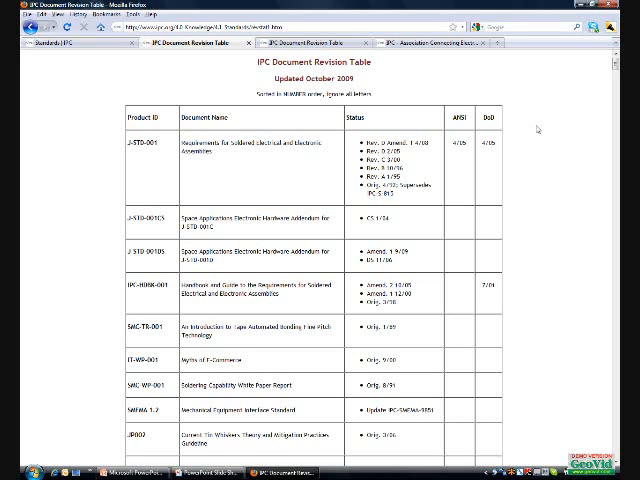
{"action": "mouse_move", "coordinate": [335, 147]}
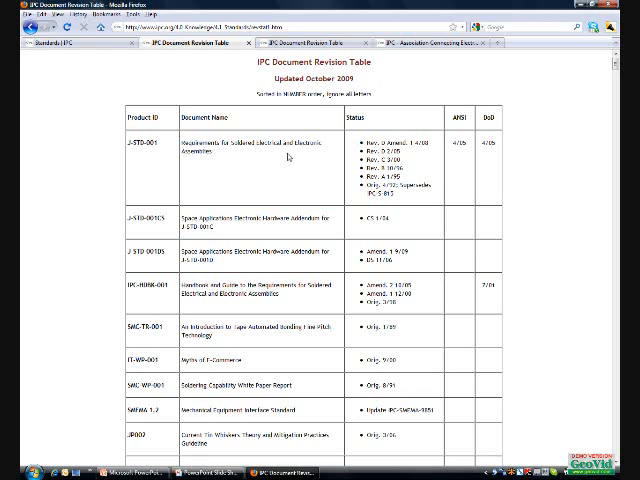
{"action": "mouse_move", "coordinate": [290, 167]}
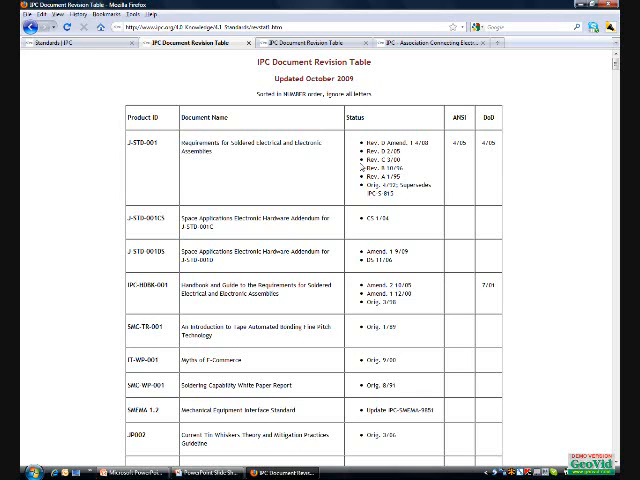
{"action": "mouse_move", "coordinate": [316, 174]}
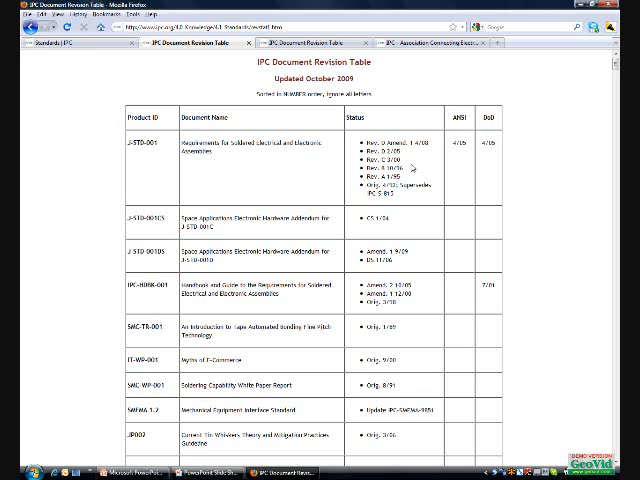
{"action": "mouse_move", "coordinate": [413, 196]}
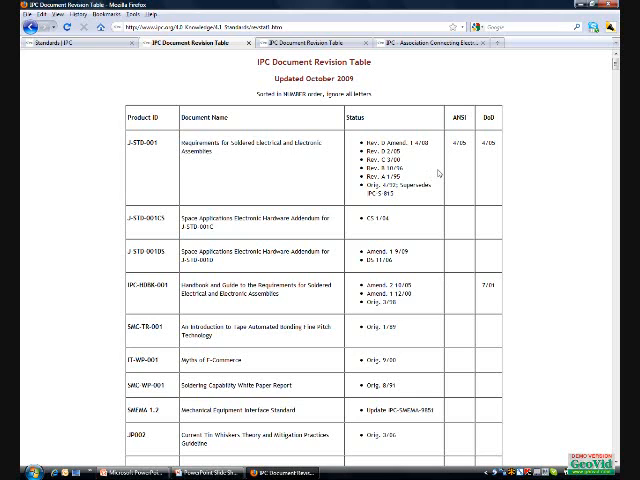
{"action": "mouse_move", "coordinate": [350, 175]}
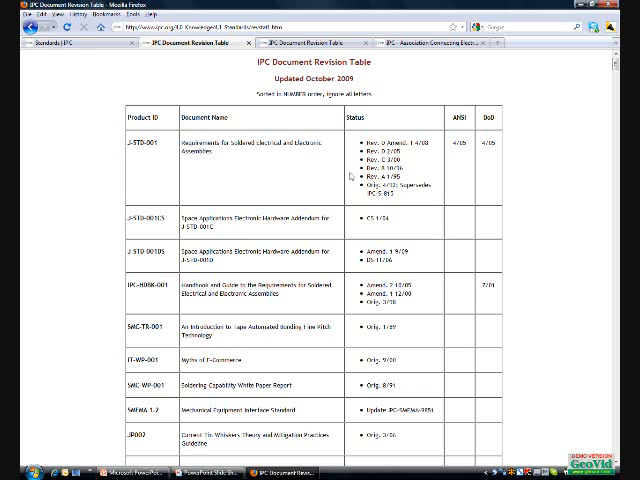
{"action": "mouse_move", "coordinate": [537, 140]}
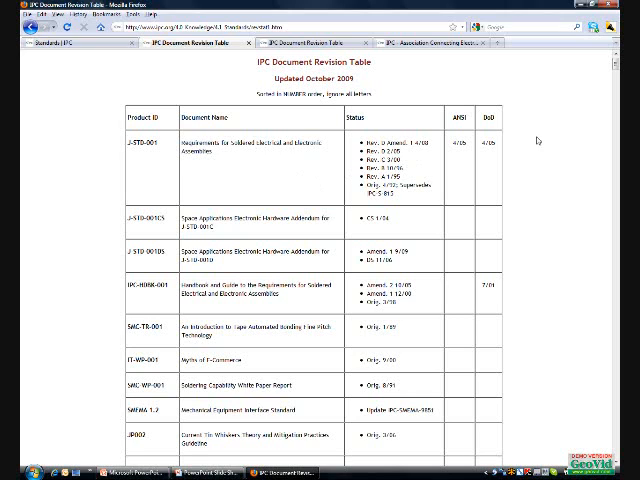
Scroll down the revision table to the IPC-S-815 and IPC-SF-818 rows
{"action": "scroll", "scroll_direction": "down", "scroll_amount": 3}
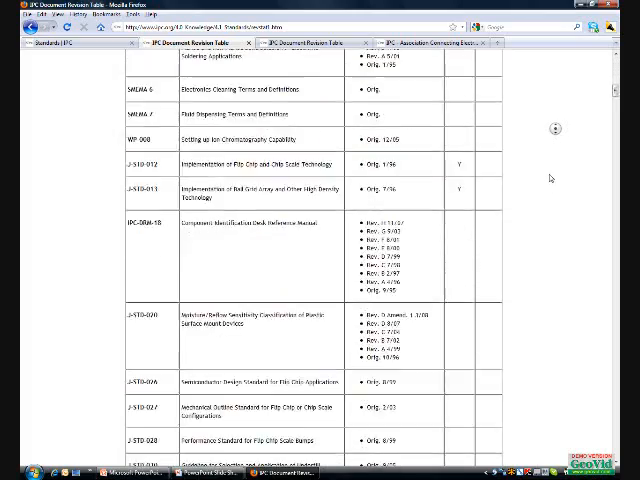
{"action": "scroll", "scroll_direction": "up", "scroll_amount": 3}
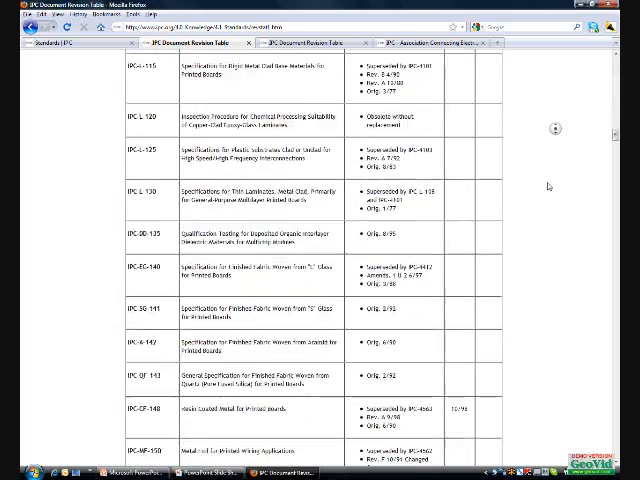
{"action": "scroll", "scroll_direction": "down", "scroll_amount": 3}
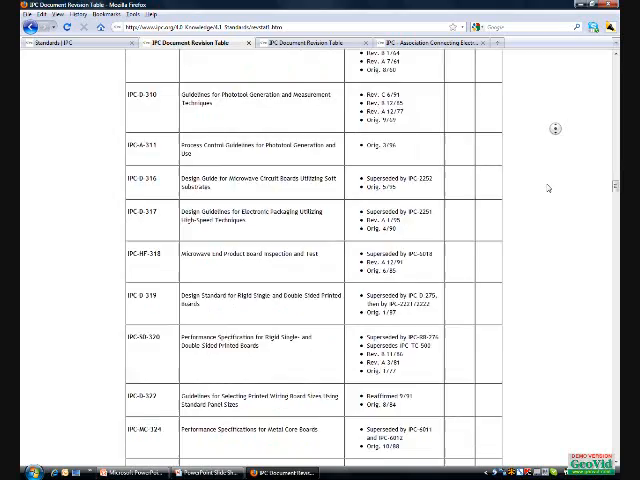
{"action": "scroll", "scroll_direction": "down", "scroll_amount": 3}
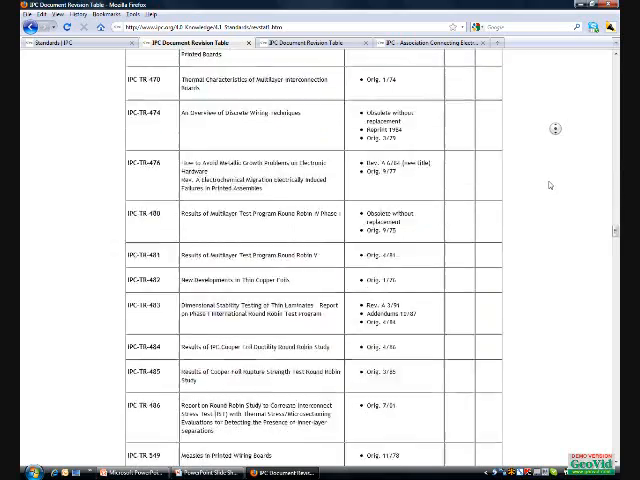
{"action": "scroll", "scroll_direction": "down", "scroll_amount": 3}
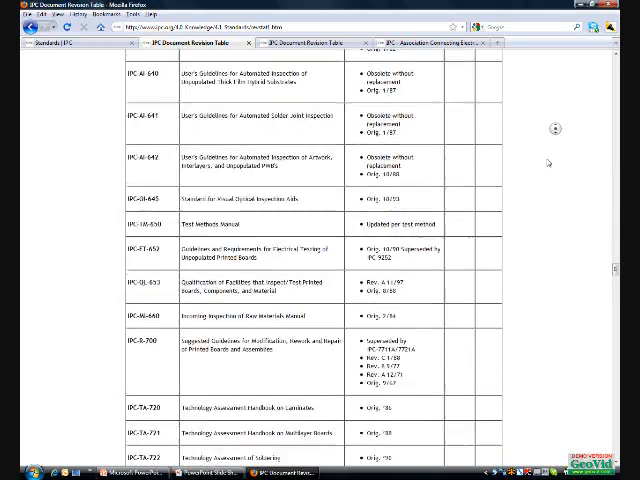
{"action": "scroll", "scroll_direction": "down", "scroll_amount": 3}
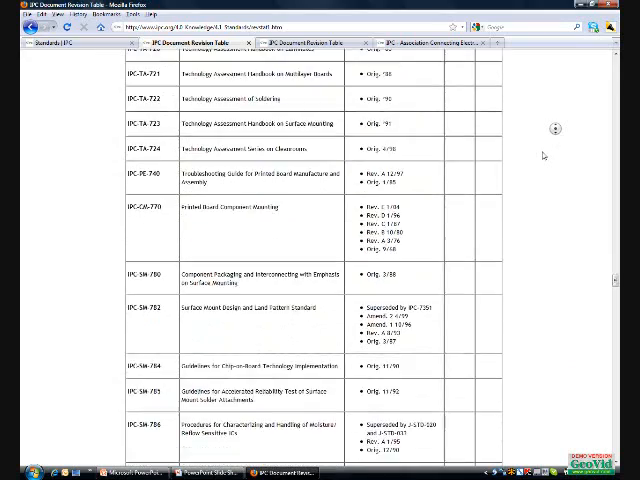
{"action": "scroll", "scroll_direction": "down", "scroll_amount": 3}
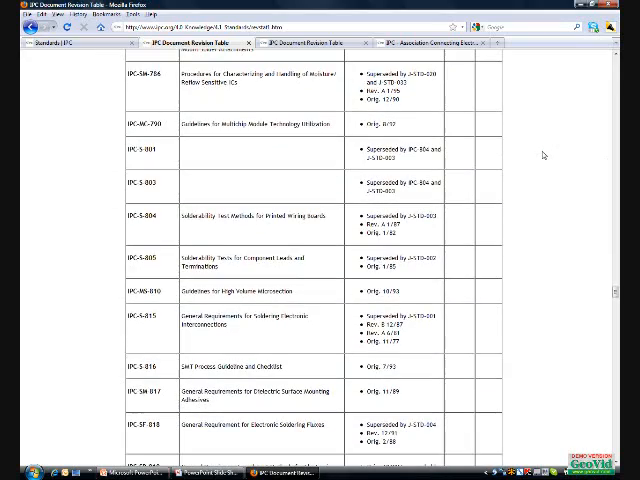
{"action": "mouse_move", "coordinate": [415, 344]}
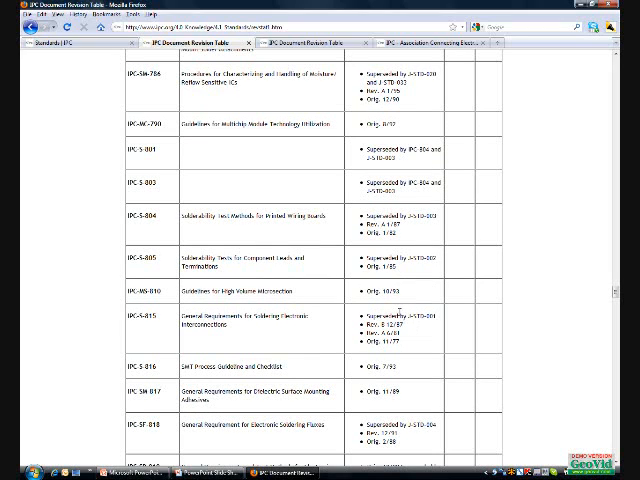
{"action": "mouse_move", "coordinate": [425, 325]}
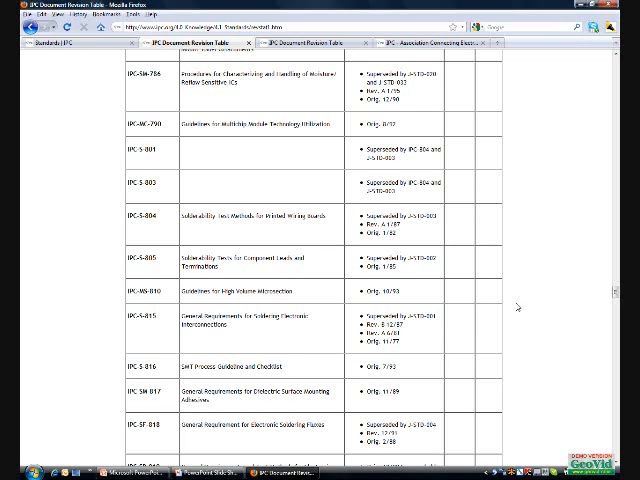
{"action": "mouse_move", "coordinate": [519, 306]}
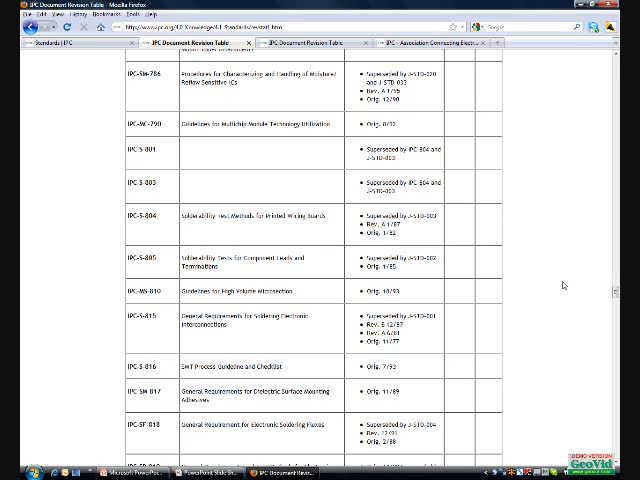
Scroll back up to the IPC-D-275 and IPC-D-300 revision rows
{"action": "scroll", "scroll_direction": "up", "scroll_amount": 3}
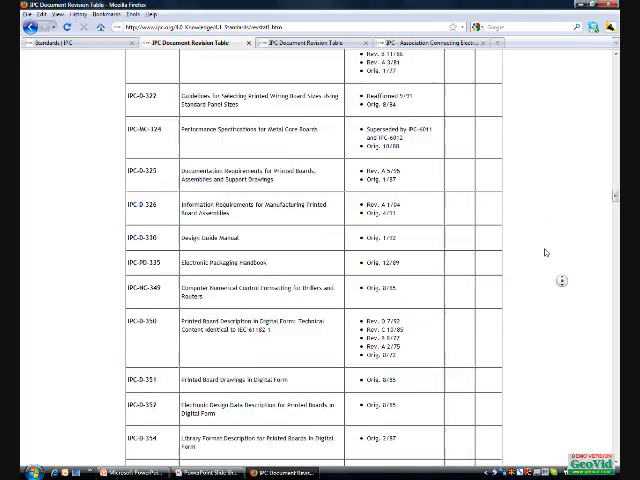
{"action": "scroll", "scroll_direction": "up", "scroll_amount": 3}
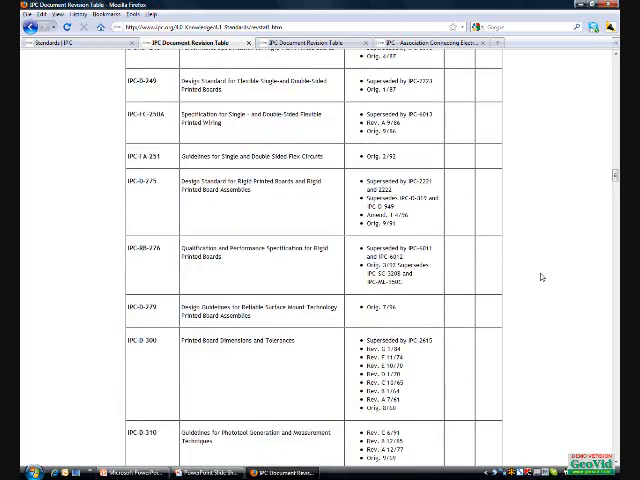
{"action": "scroll", "scroll_direction": "down", "scroll_amount": 3}
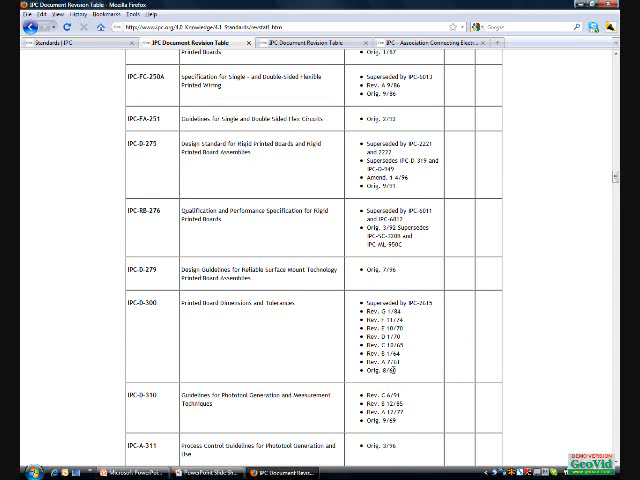
{"action": "mouse_move", "coordinate": [435, 315]}
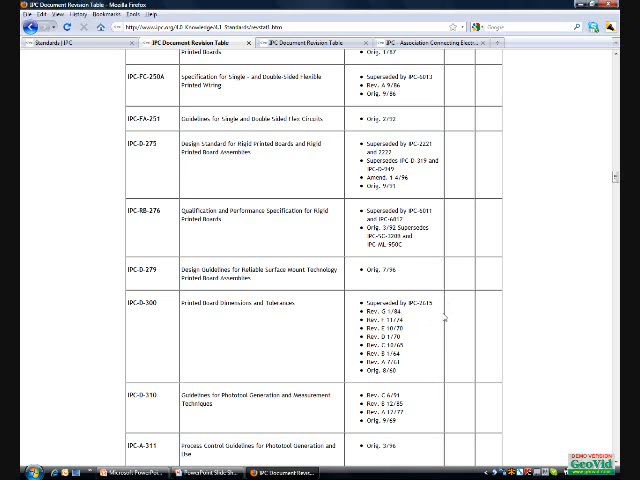
{"action": "mouse_move", "coordinate": [520, 296]}
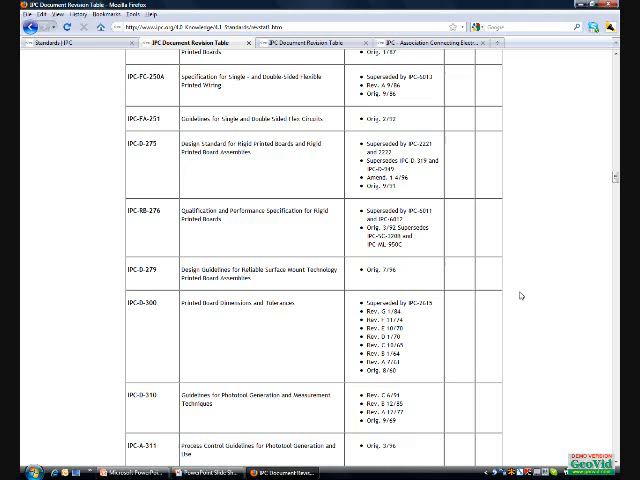